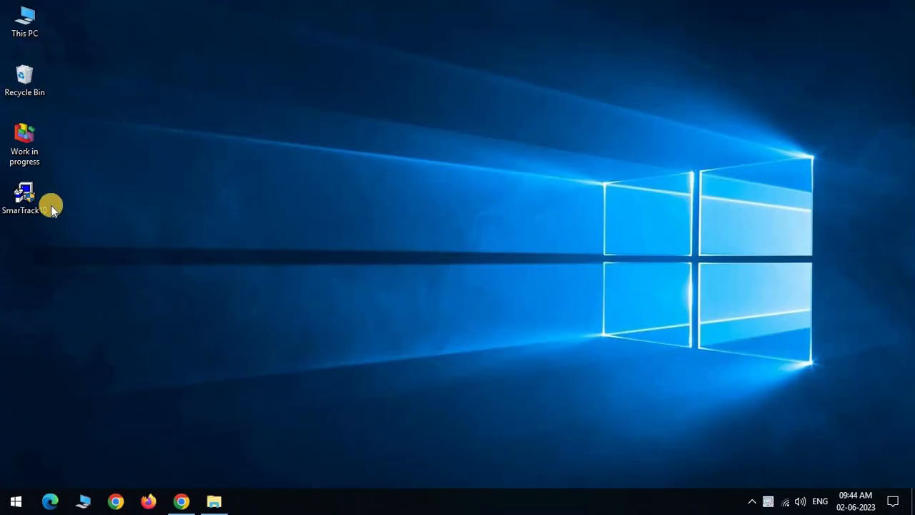
Run the SmarTrack10 installer and accept the default CP210x driver folder to finish setup
{"action": "double_click", "coordinate": [24, 193]}
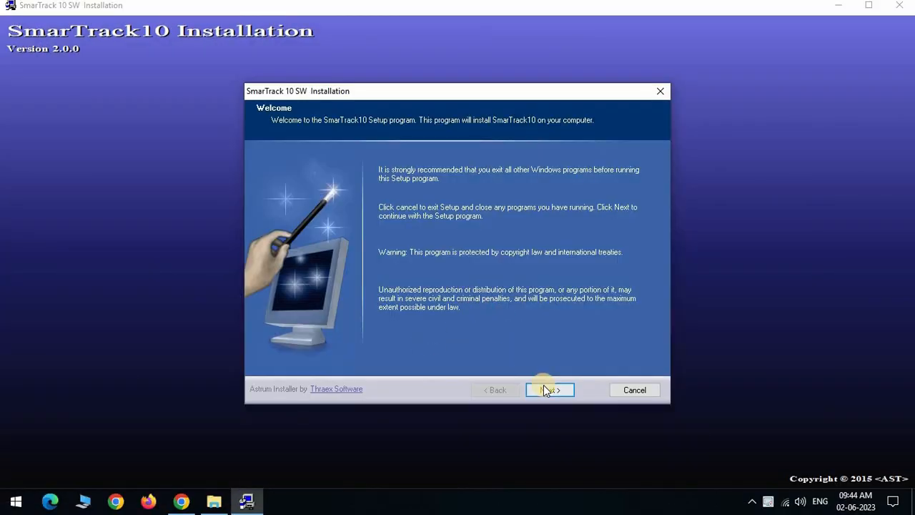
{"action": "left_click", "coordinate": [549, 389]}
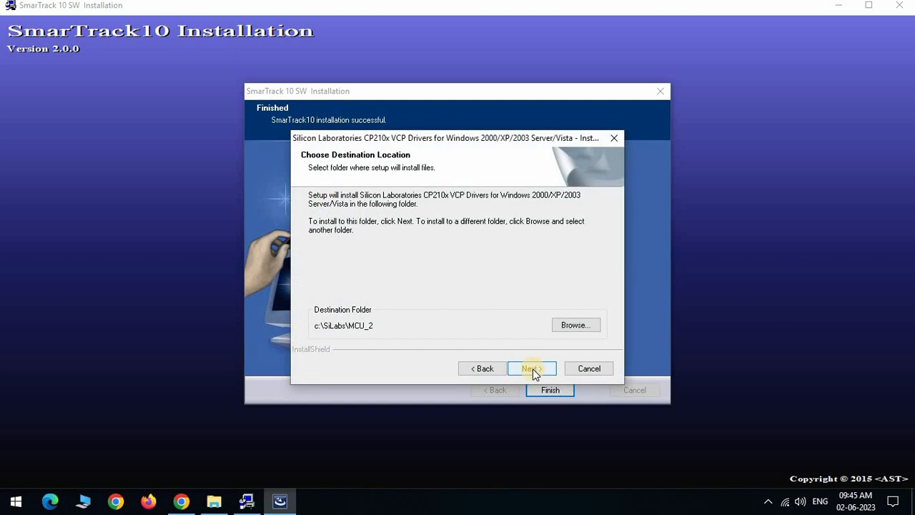
{"action": "left_click", "coordinate": [529, 369]}
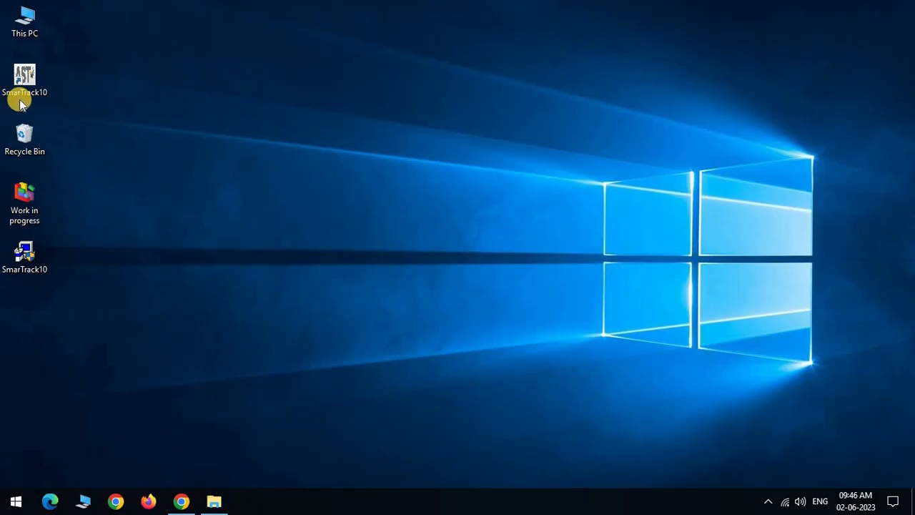
Launch SmarTrack10 and connect to the logger on COM4 to show live channel temperatures
{"action": "left_click", "coordinate": [24, 78]}
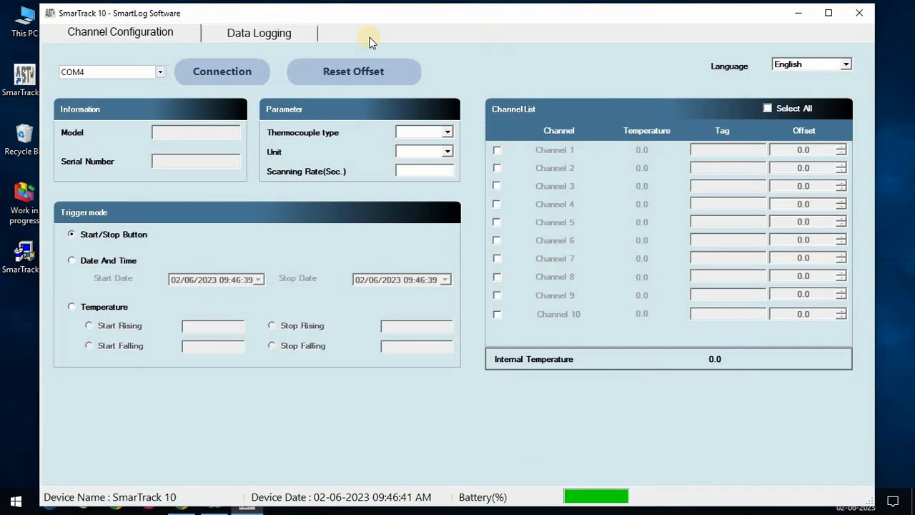
{"action": "left_click", "coordinate": [221, 71]}
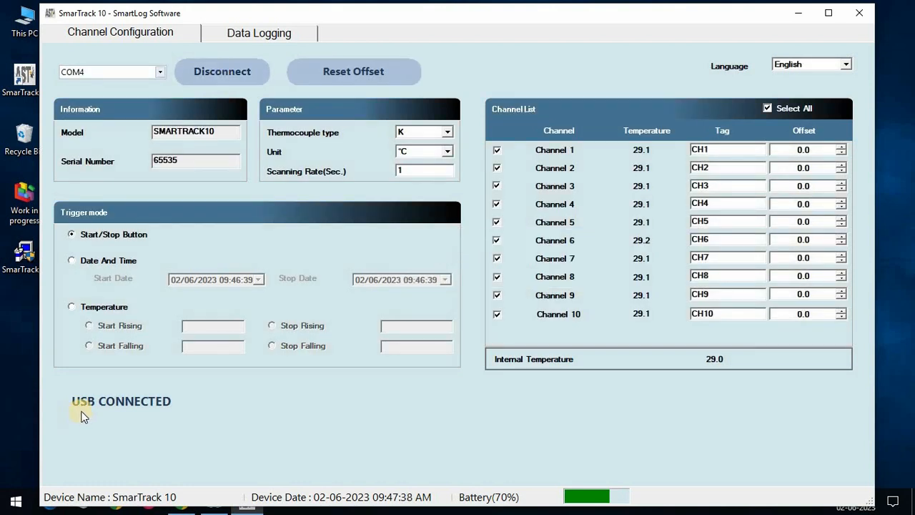
{"action": "mouse_move", "coordinate": [77, 94]}
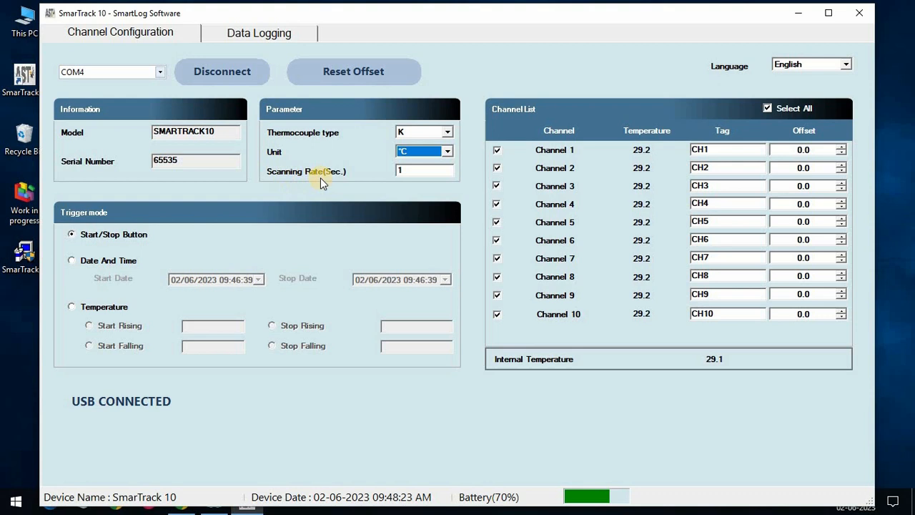
Set the scanning rate to 6 seconds and confirm the update
{"action": "type", "text": "6"}
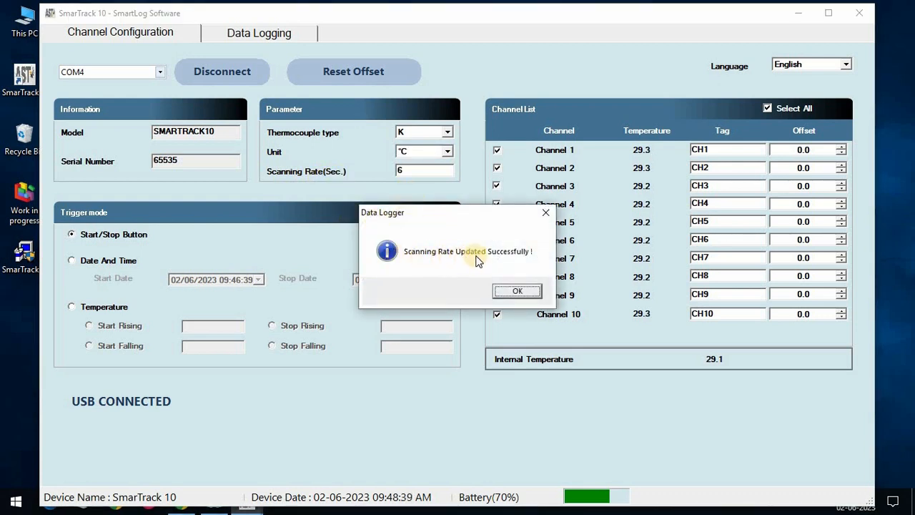
{"action": "left_click", "coordinate": [517, 292]}
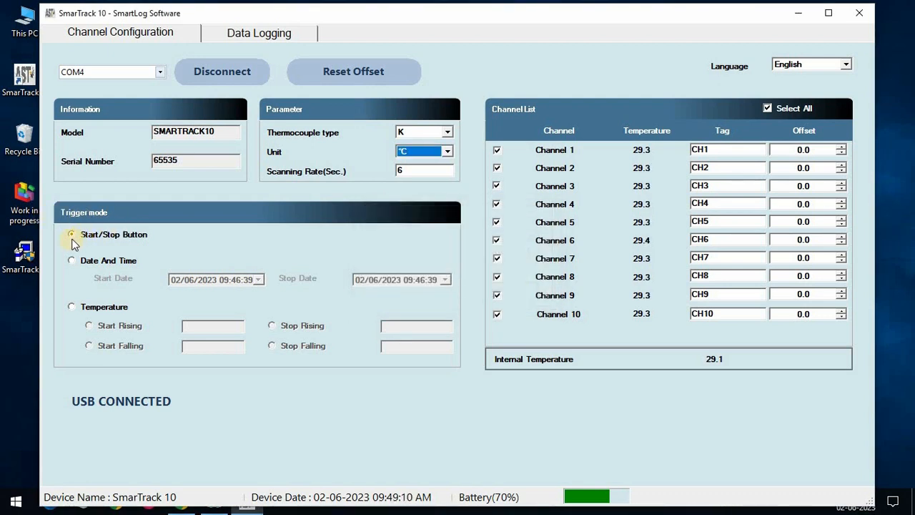
Choose Temperature trigger mode (start rising 35, stop falling 35), keeping English language
{"action": "left_click", "coordinate": [71, 235]}
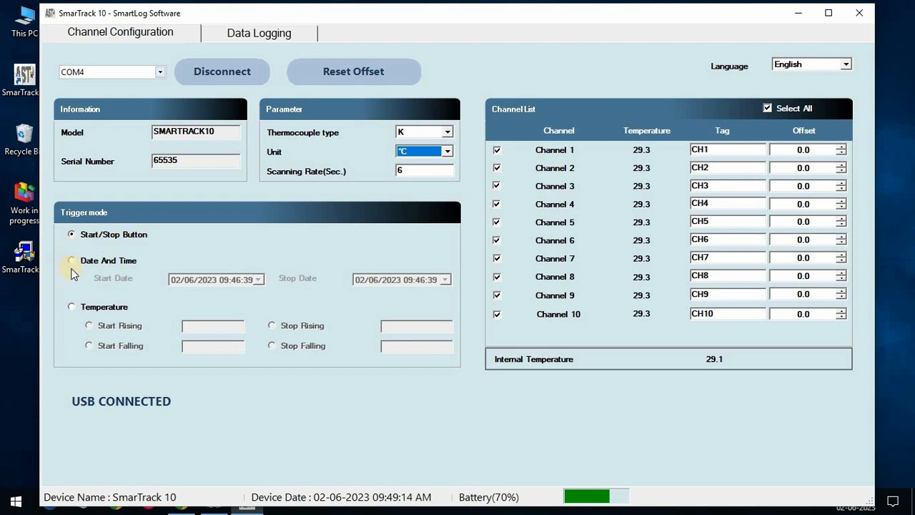
{"action": "left_click", "coordinate": [72, 306]}
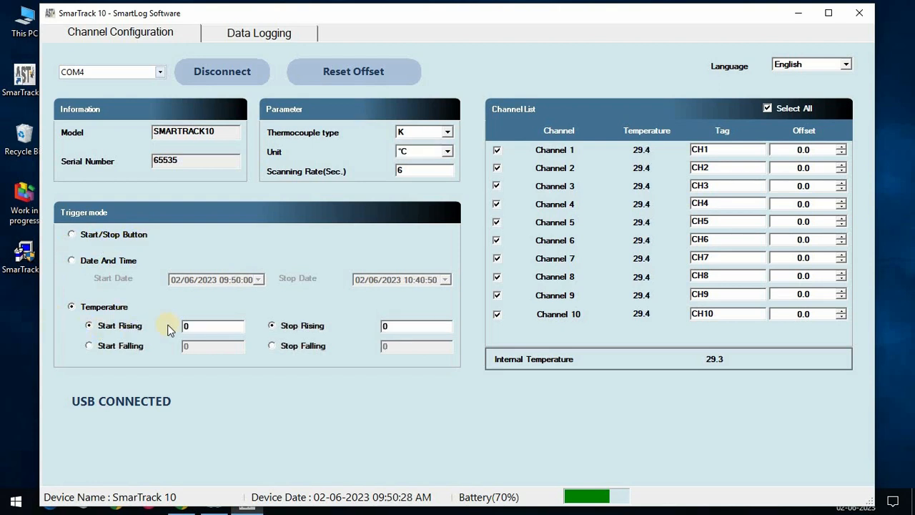
{"action": "left_click", "coordinate": [72, 234]}
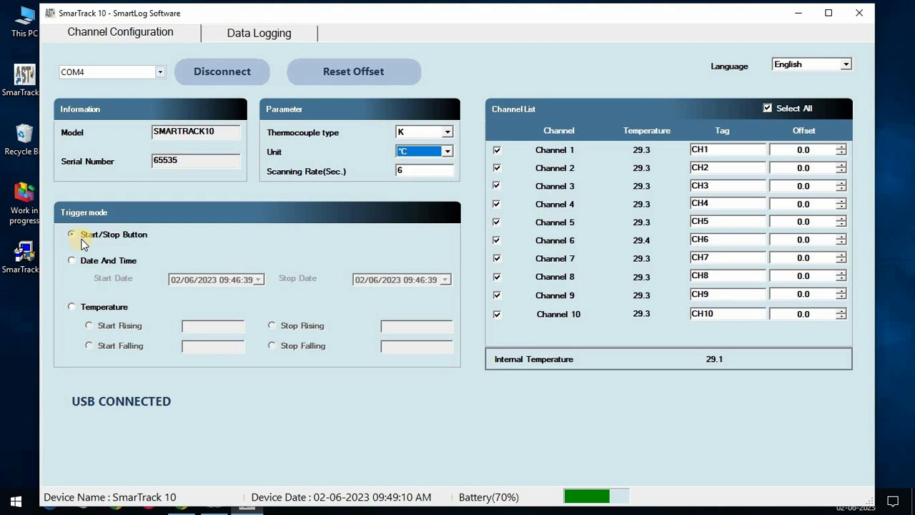
{"action": "left_click", "coordinate": [72, 306]}
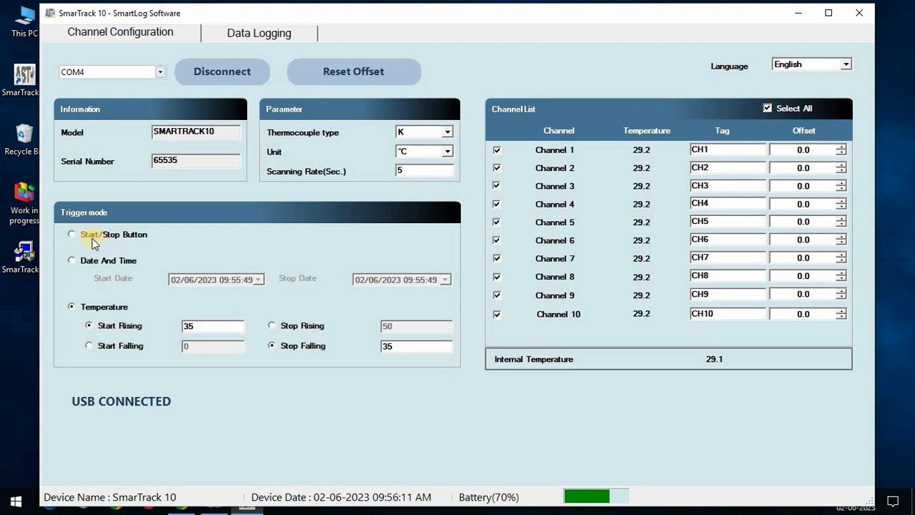
{"action": "left_click", "coordinate": [72, 235]}
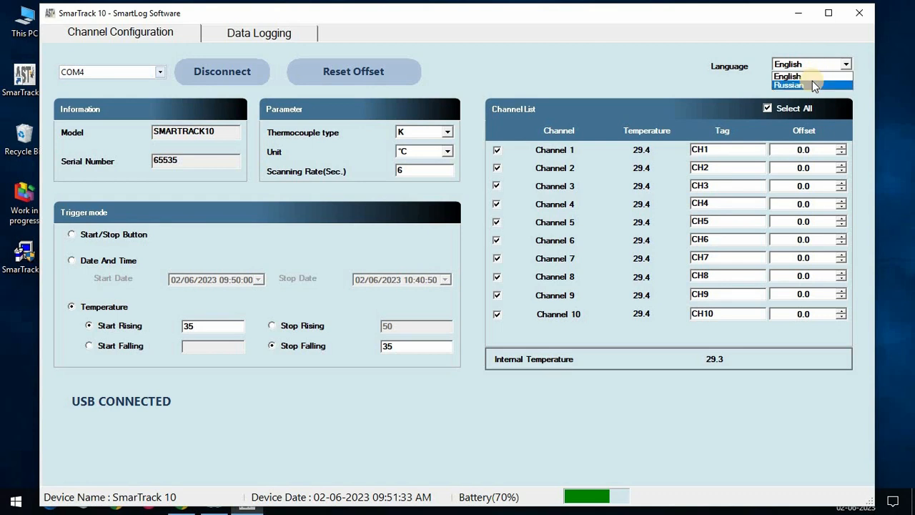
{"action": "left_click", "coordinate": [790, 86]}
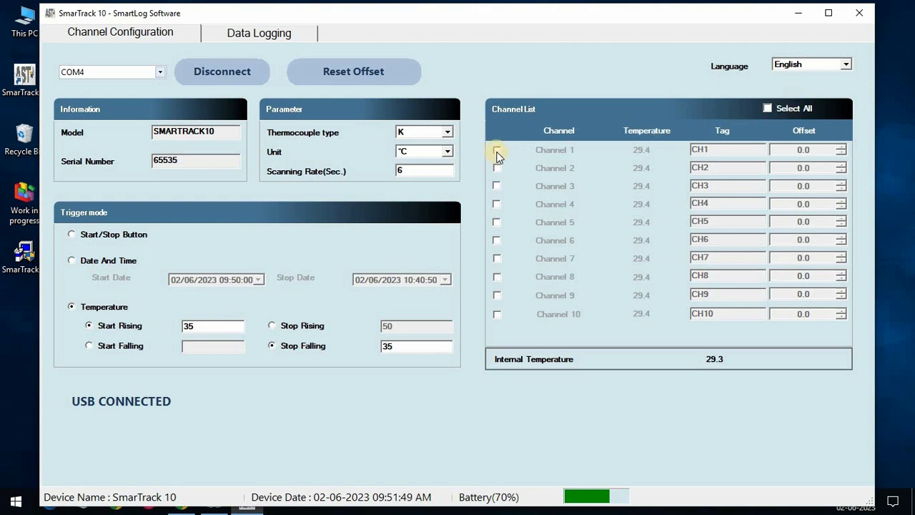
Enable channel 1 and clear its default CH1 tag to rename it 'front facing sensor'
{"action": "left_click", "coordinate": [496, 150]}
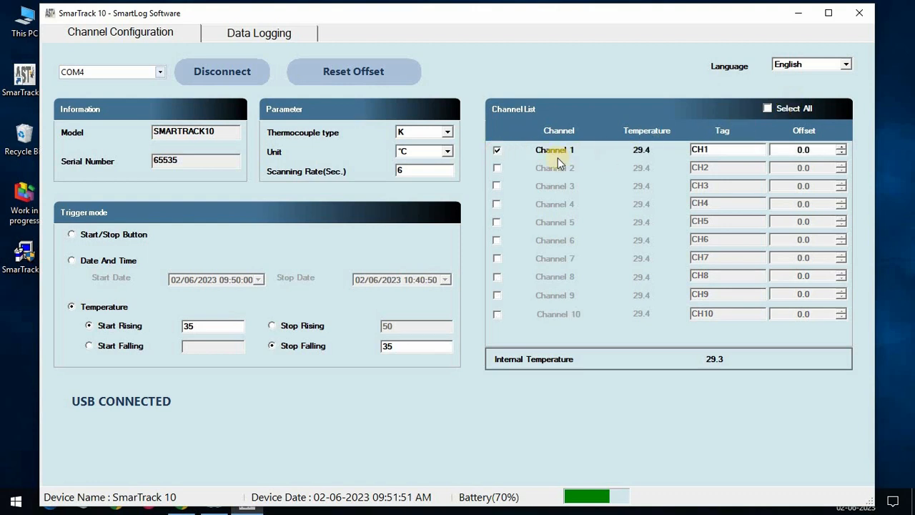
{"action": "mouse_move", "coordinate": [635, 156]}
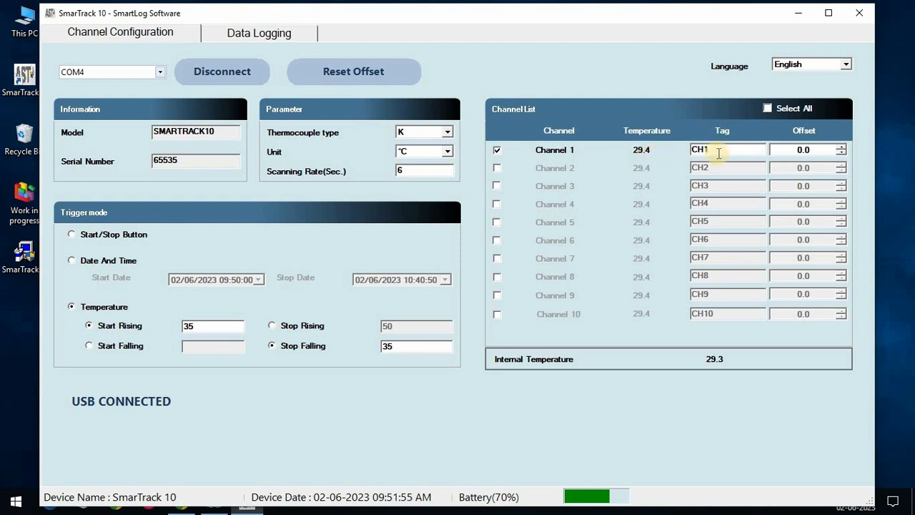
{"action": "key", "text": "backspace"}
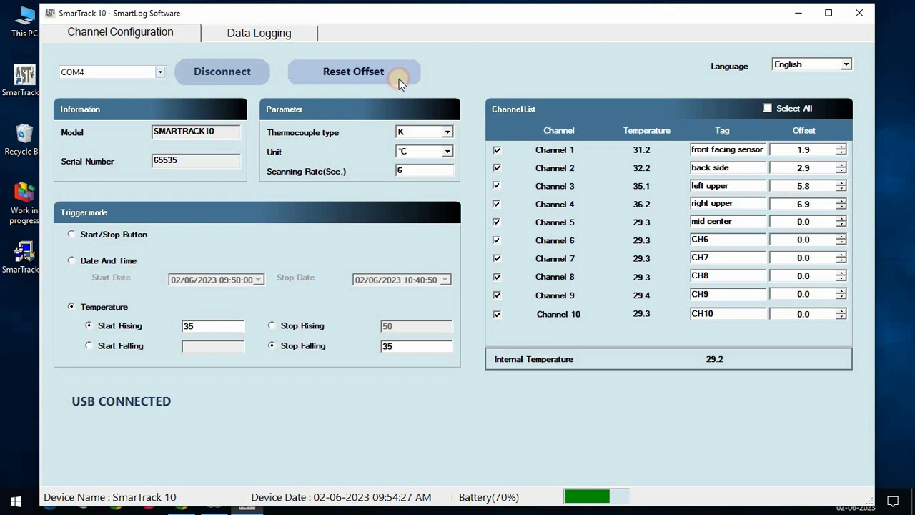
Reset all channel offsets to zero and confirm
{"action": "left_click", "coordinate": [353, 71]}
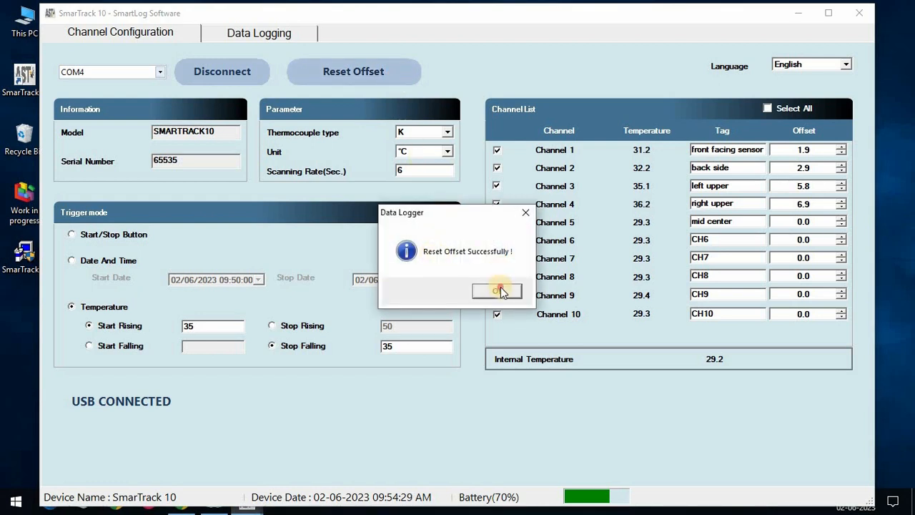
{"action": "left_click", "coordinate": [496, 292]}
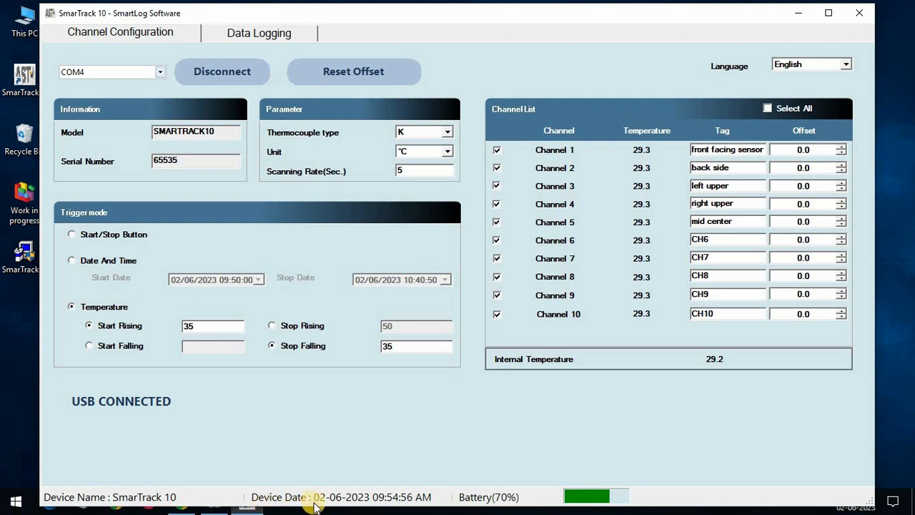
{"action": "mouse_move", "coordinate": [401, 508]}
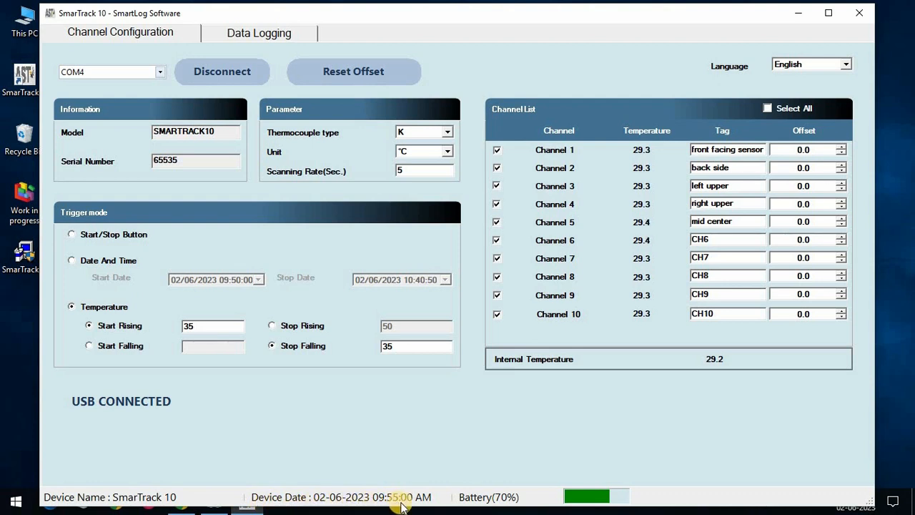
{"action": "mouse_move", "coordinate": [136, 86]}
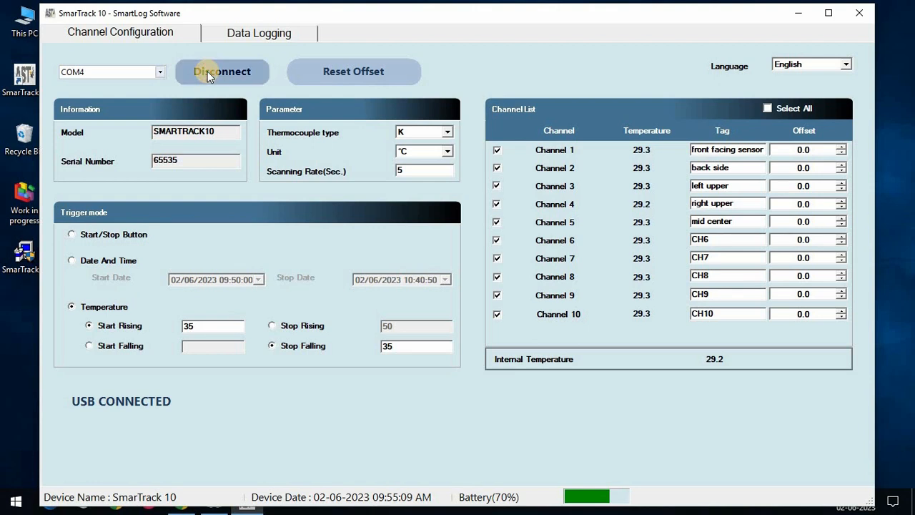
Disconnect the logger and close the SmartLog software to the desktop
{"action": "left_click", "coordinate": [222, 71]}
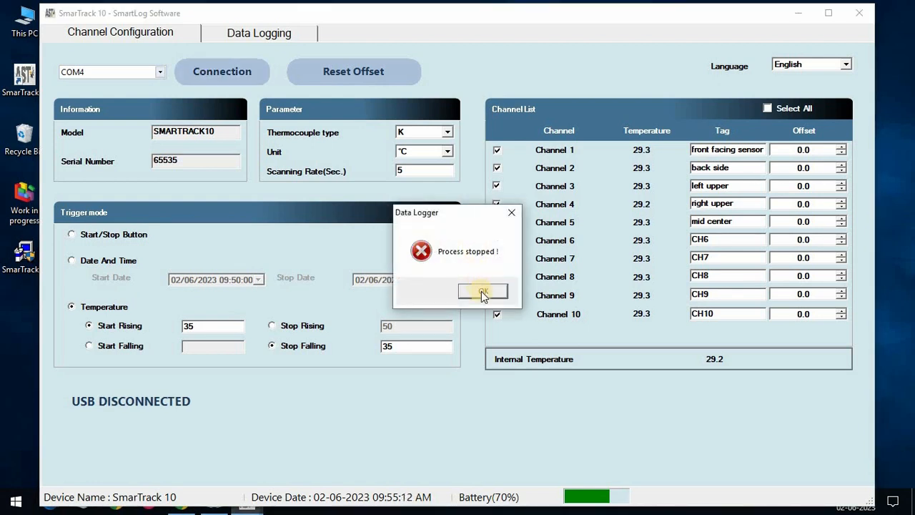
{"action": "left_click", "coordinate": [483, 292]}
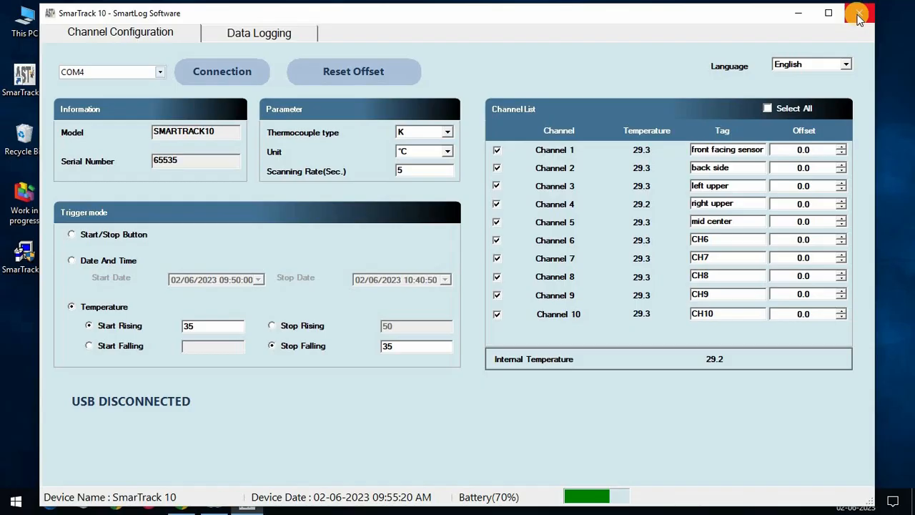
{"action": "left_click", "coordinate": [858, 13]}
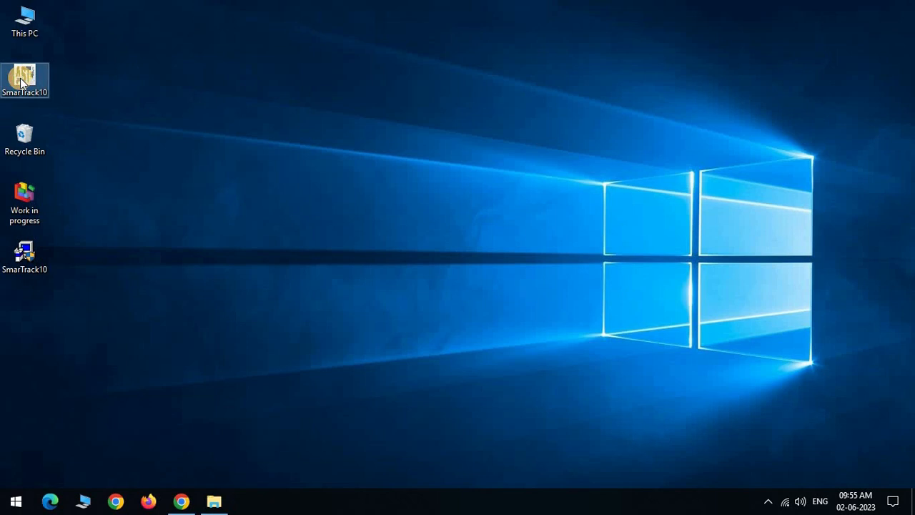
Relaunch SmarTrack10, reconnect to the logger and switch to the Data Logging page
{"action": "double_click", "coordinate": [25, 80]}
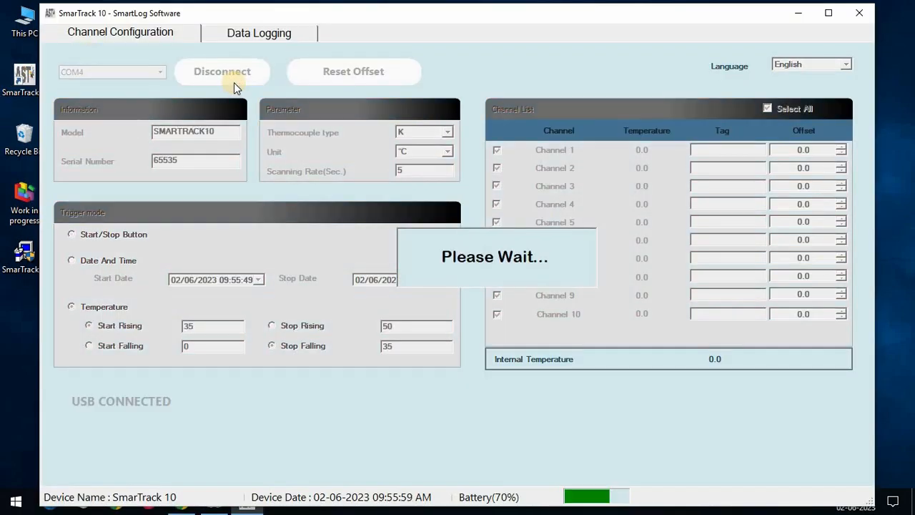
{"action": "left_click", "coordinate": [221, 72]}
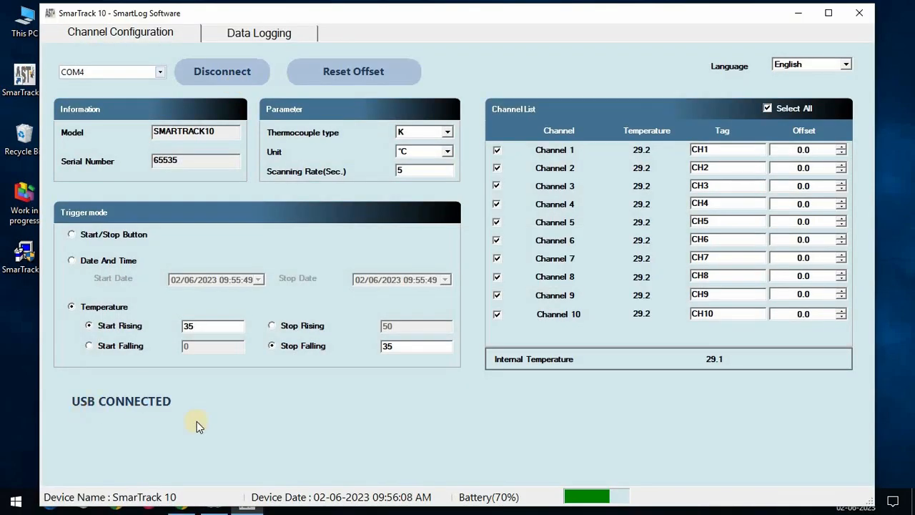
{"action": "left_click", "coordinate": [259, 33]}
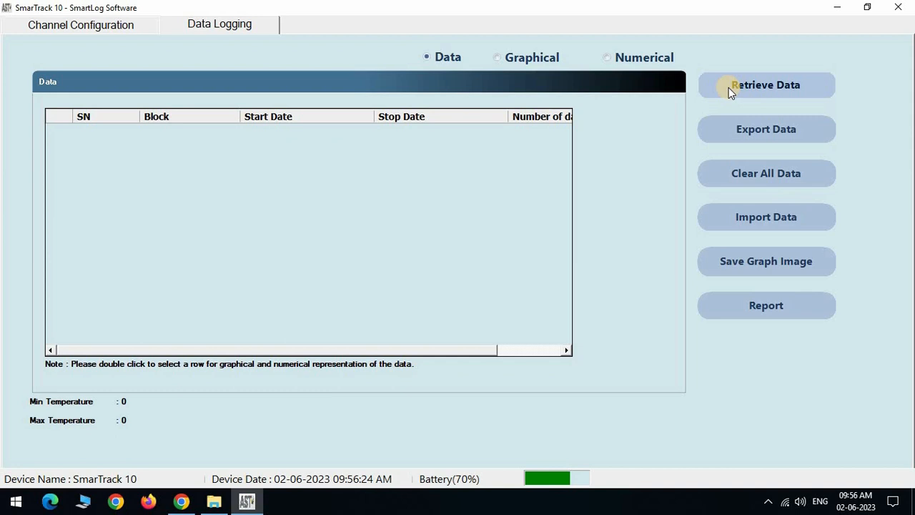
Toggle Graphical and Numerical views, retrieve stored data and acknowledge 'Record not found!'
{"action": "left_click", "coordinate": [498, 57]}
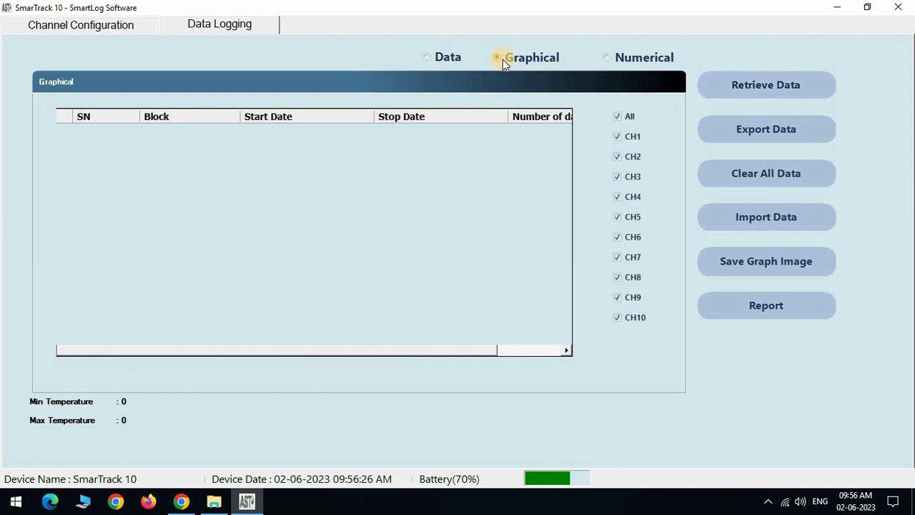
{"action": "left_click", "coordinate": [498, 57]}
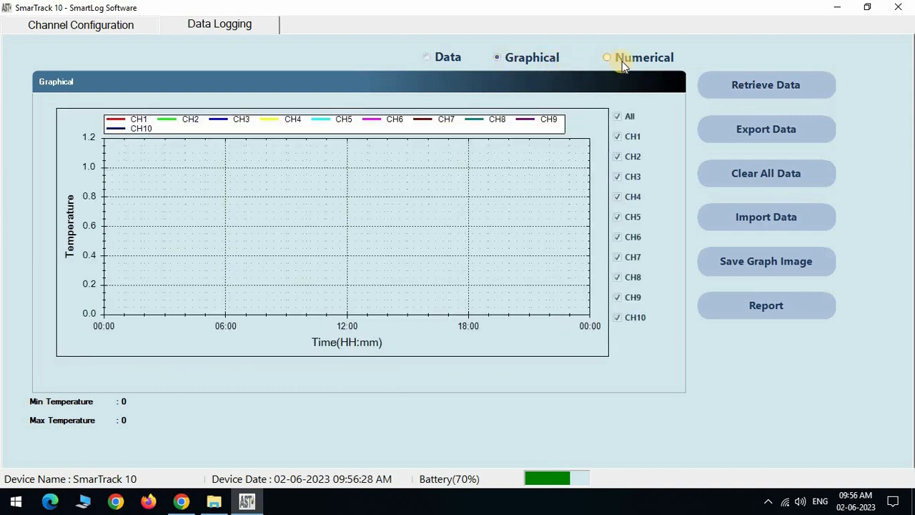
{"action": "left_click", "coordinate": [606, 57]}
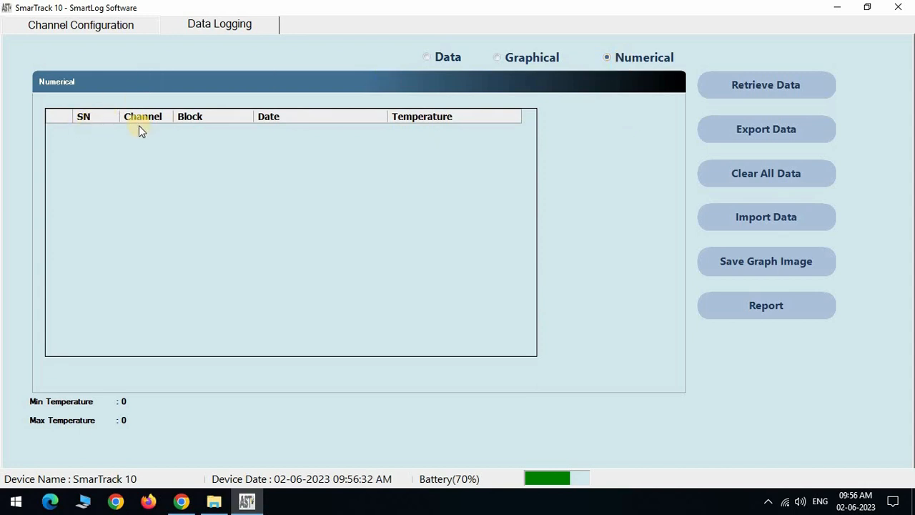
{"action": "left_click", "coordinate": [766, 85]}
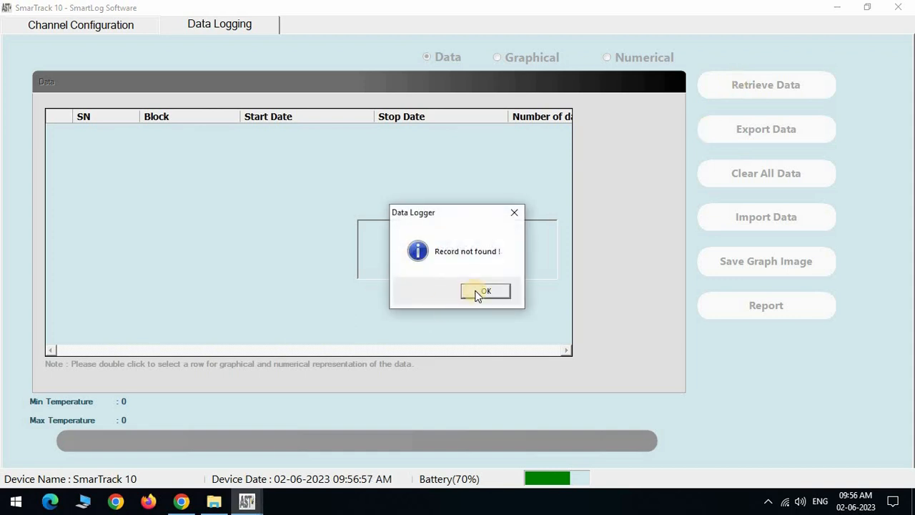
{"action": "left_click", "coordinate": [484, 292]}
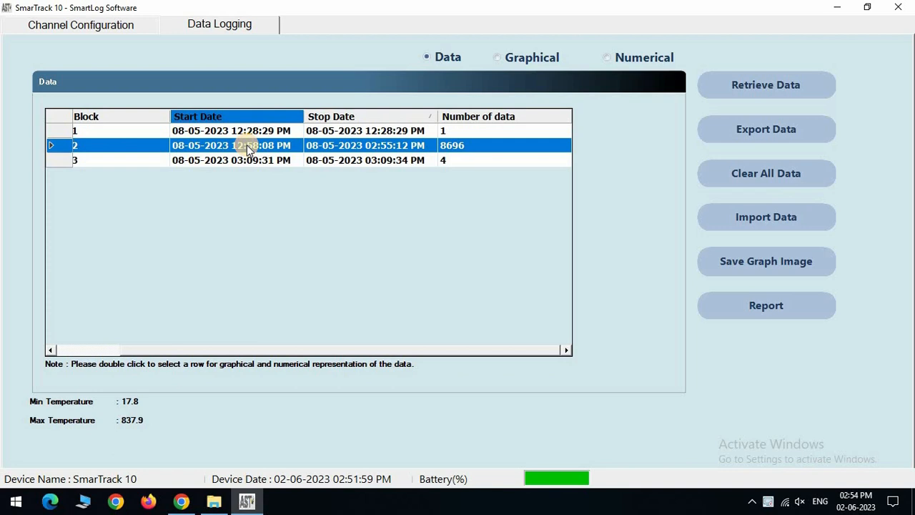
Graph block 2's 8696 readings and restrict the plot to channels 1 through 4
{"action": "double_click", "coordinate": [232, 146]}
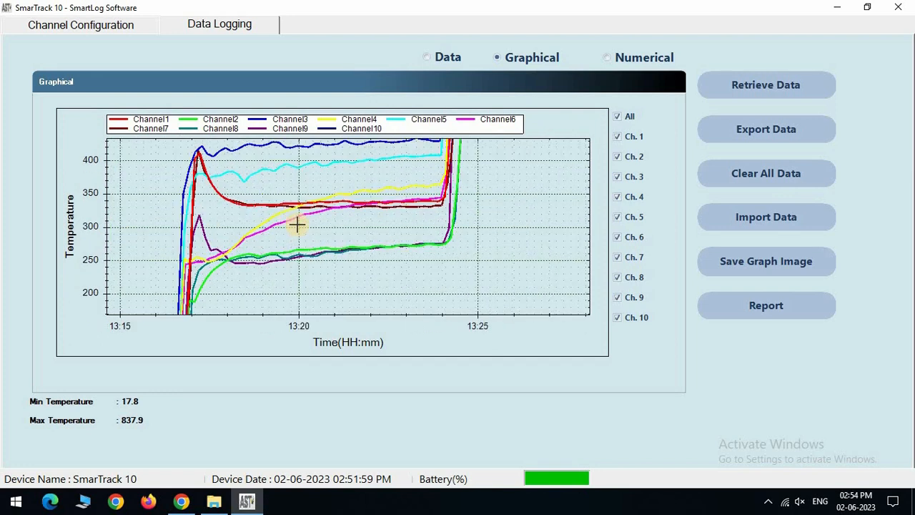
{"action": "left_click", "coordinate": [618, 115]}
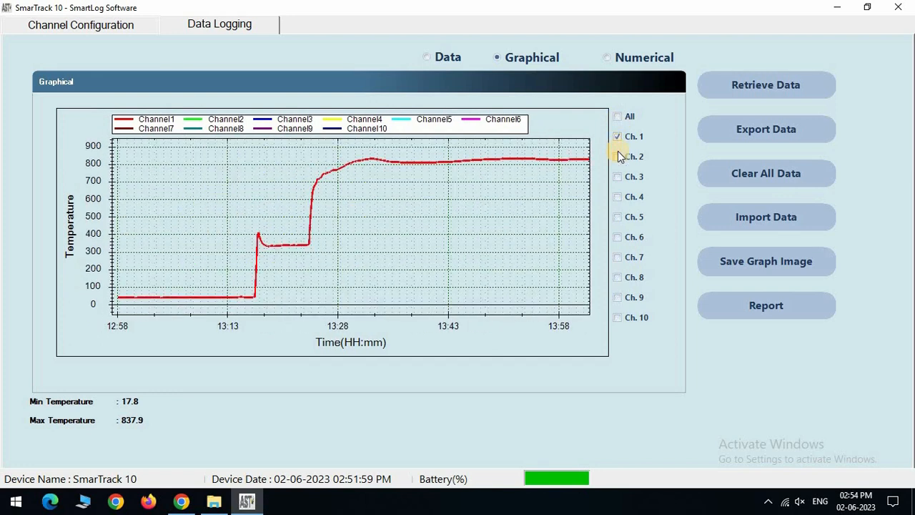
{"action": "left_click", "coordinate": [618, 178]}
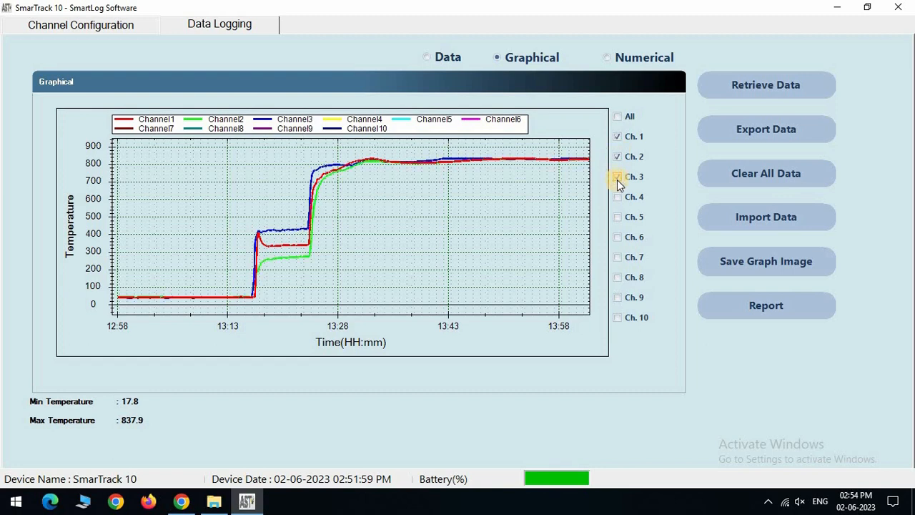
{"action": "left_click", "coordinate": [617, 198]}
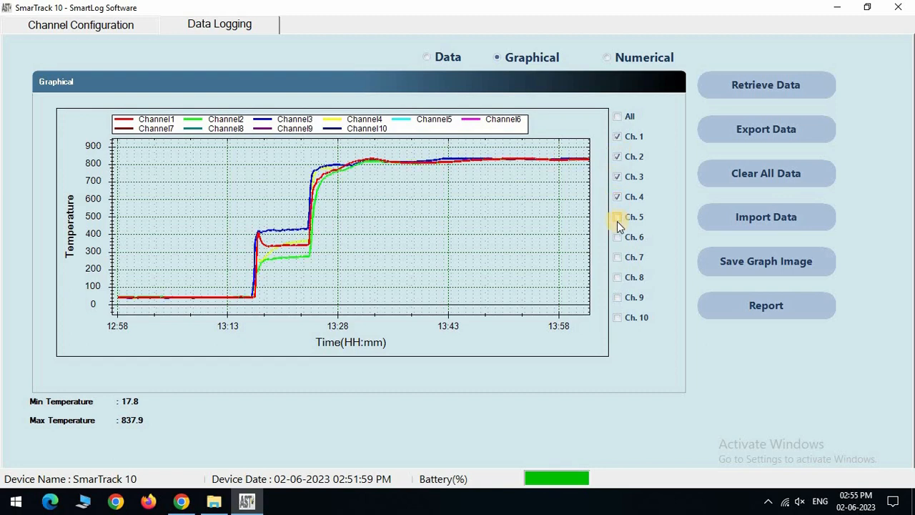
View block 2 as a numerical table of readings and bring up the Export Data dialog
{"action": "left_click", "coordinate": [606, 57]}
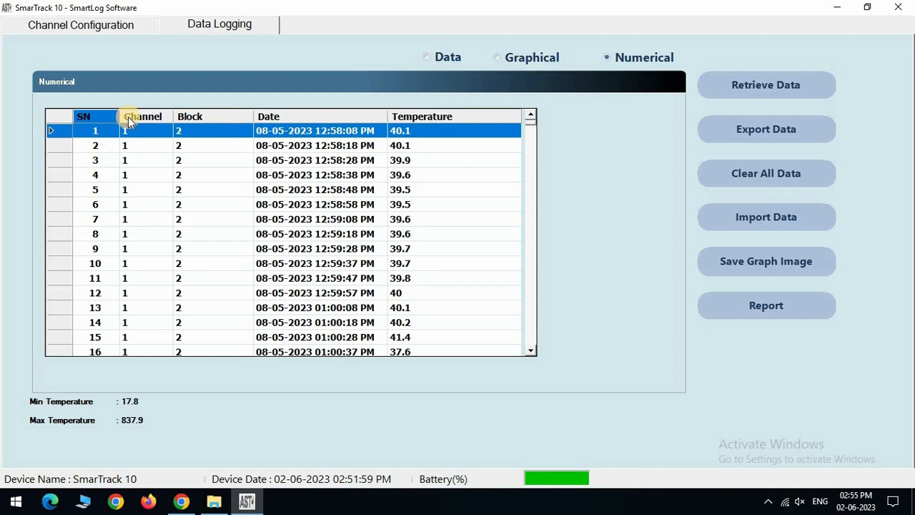
{"action": "mouse_move", "coordinate": [137, 180]}
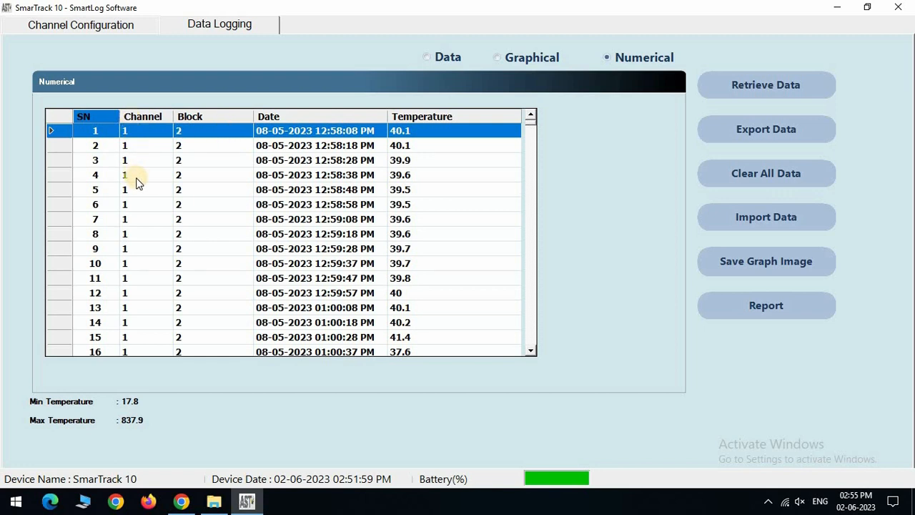
{"action": "scroll", "scroll_direction": "down", "scroll_amount": 3}
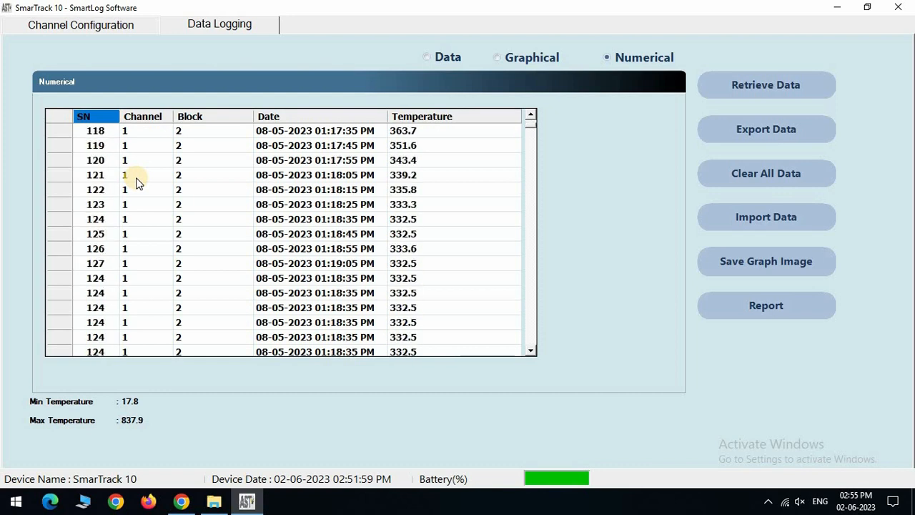
{"action": "left_click", "coordinate": [766, 128]}
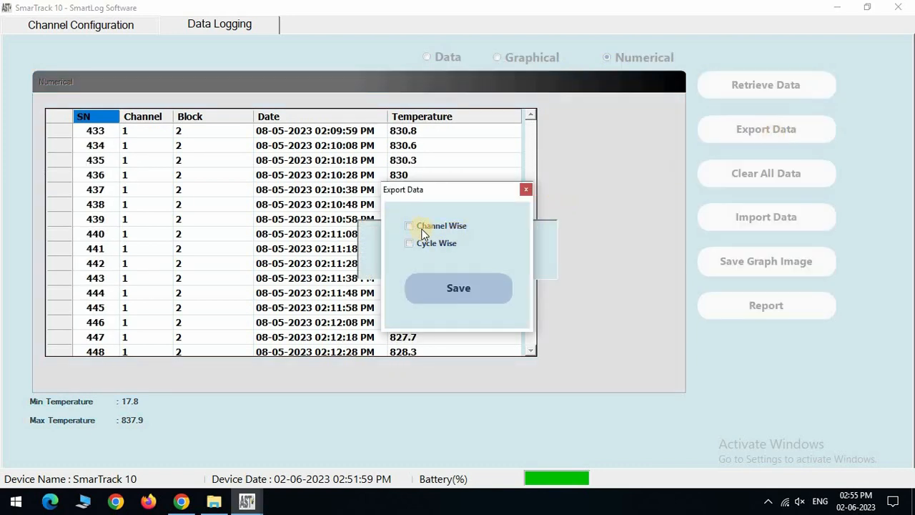
Save the logged data as a Channel Wise export
{"action": "left_click", "coordinate": [408, 226]}
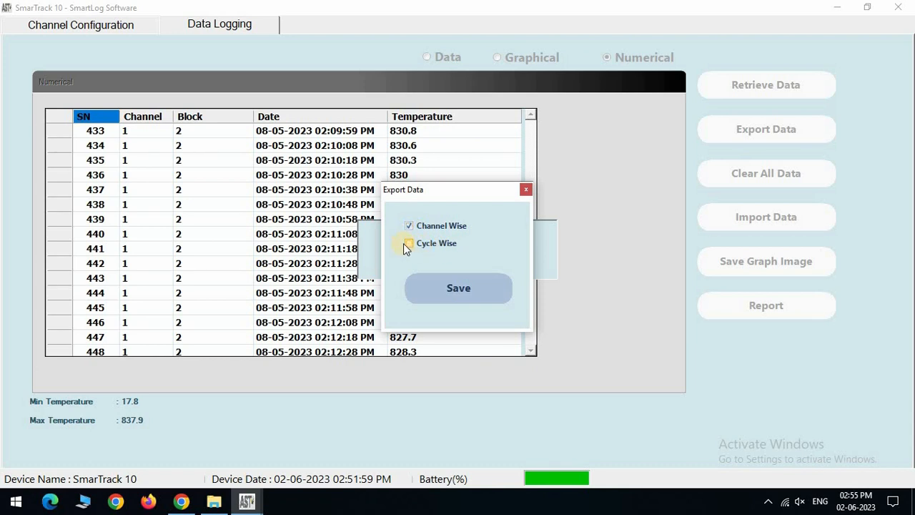
{"action": "left_click", "coordinate": [457, 288]}
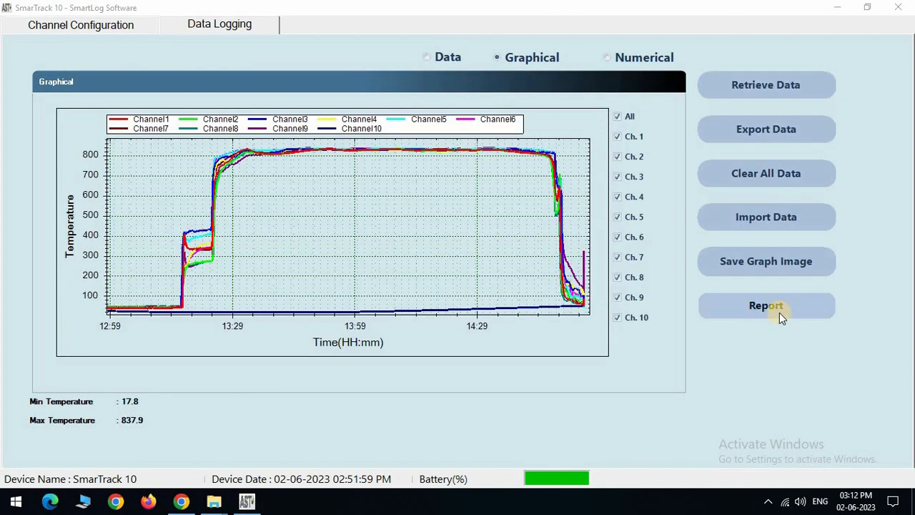
Enter run description 'Tempsen heat treatment' and track speed 1m in the report form
{"action": "left_click", "coordinate": [766, 306]}
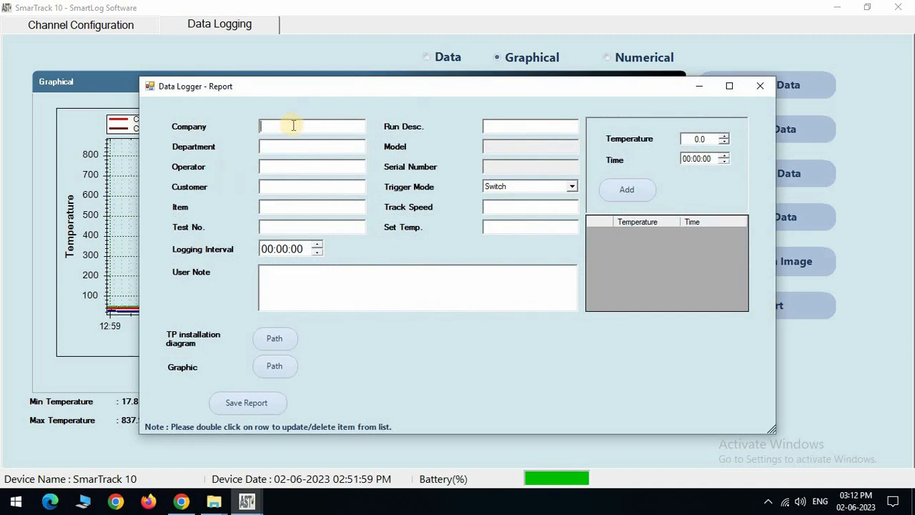
{"action": "type", "text": "T"}
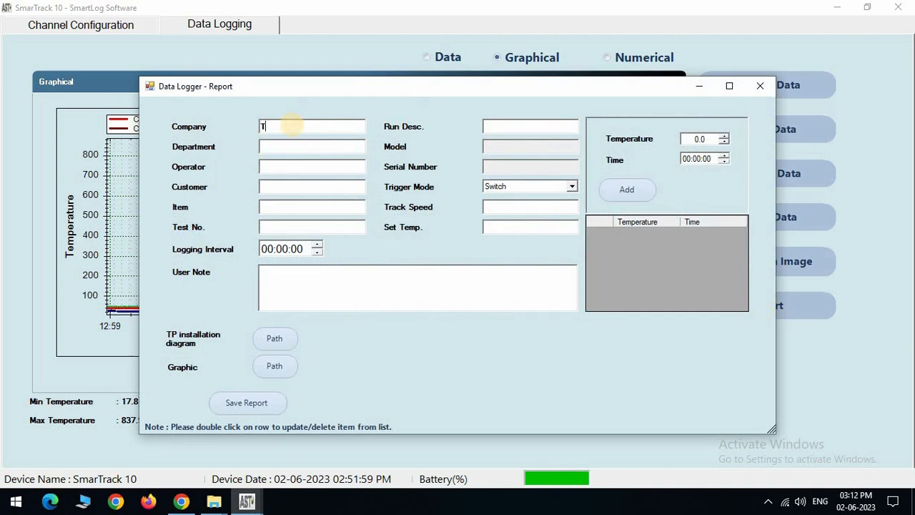
{"action": "type", "text": "empsens Instrumetn"}
{"action": "left_click", "coordinate": [290, 249]}
{"action": "type", "text": "1:3"}
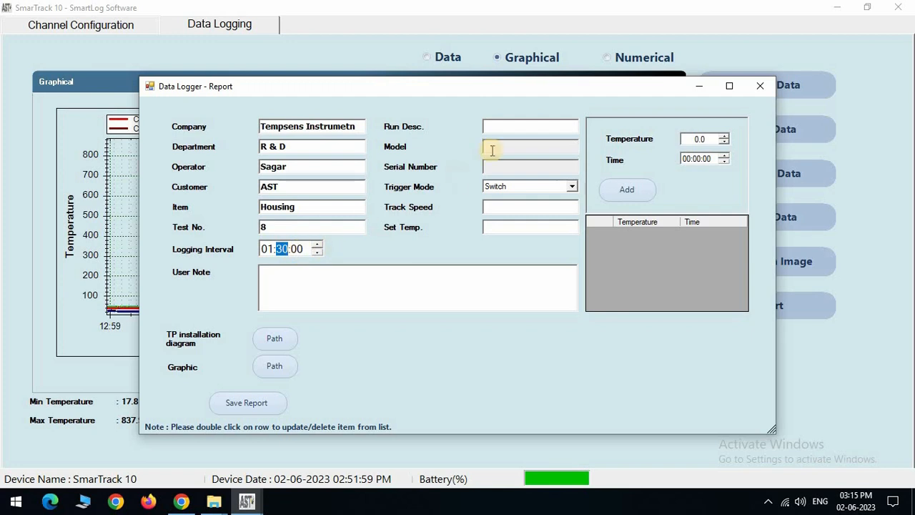
{"action": "type", "text": "heat treat"}
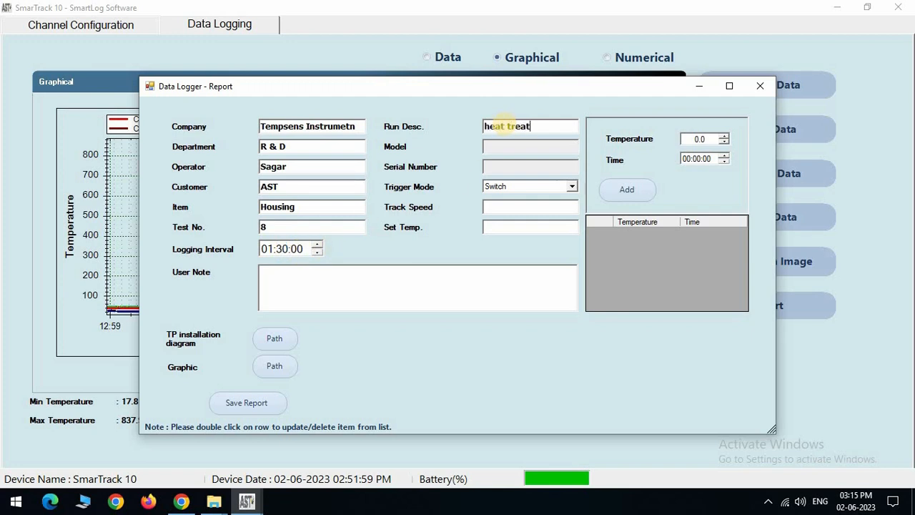
{"action": "type", "text": "ment"}
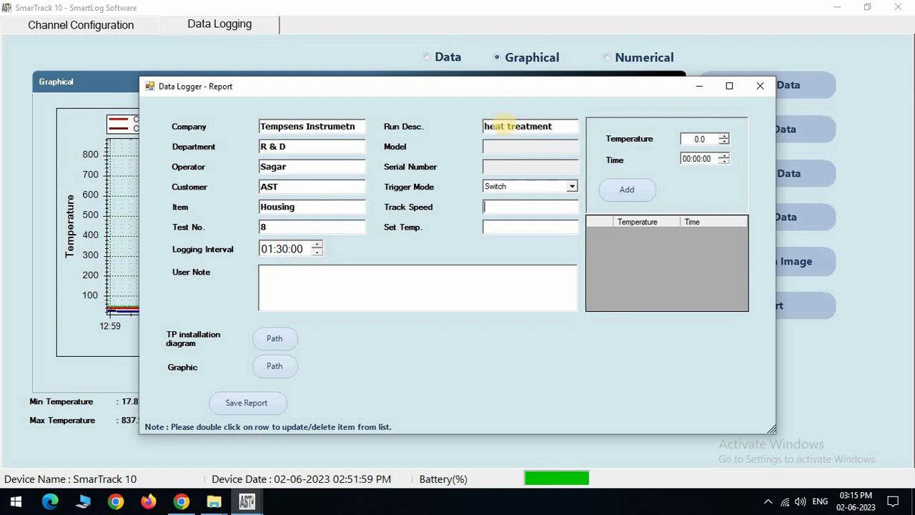
{"action": "type", "text": "1m"}
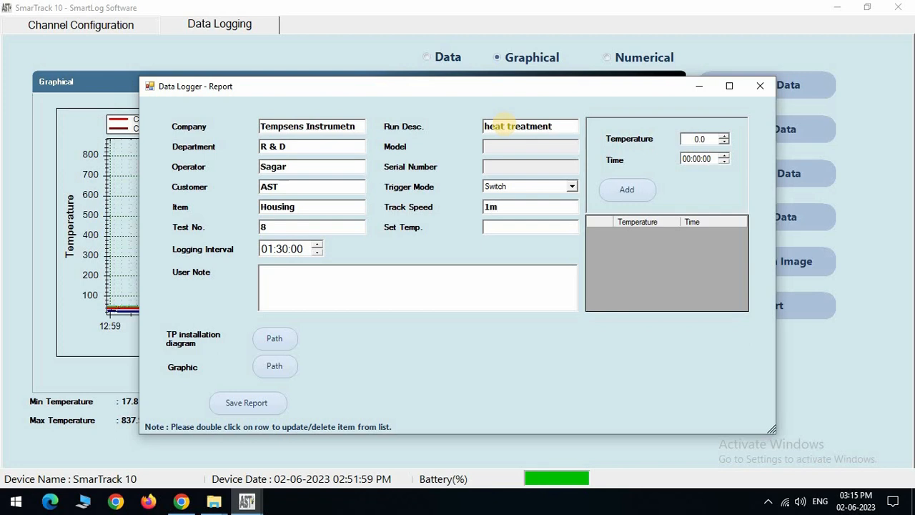
Enter set temperature 850, user note 'heat treatment °C.' and temperature set point 800.0
{"action": "type", "text": "8"}
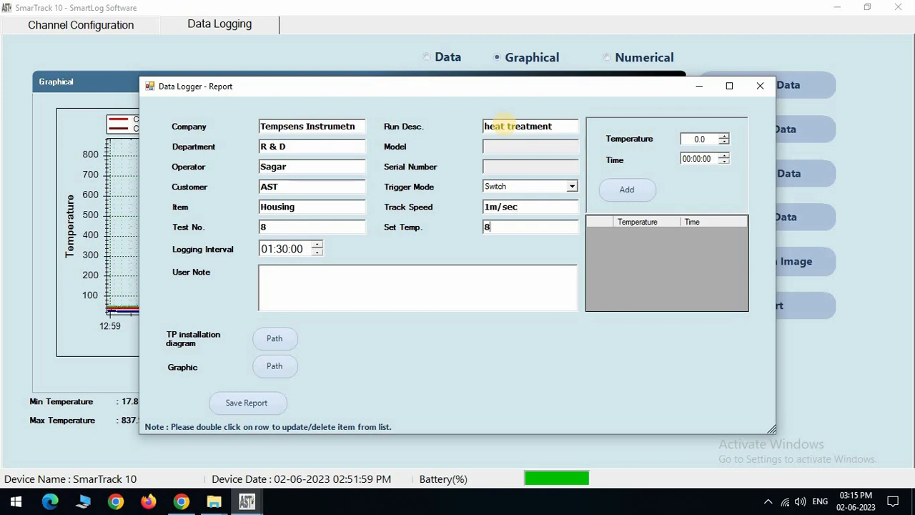
{"action": "type", "text": "50°"}
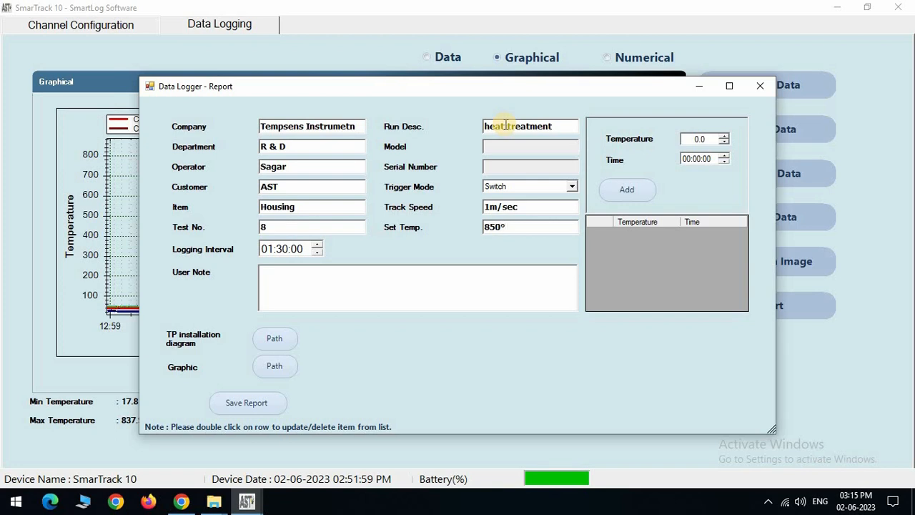
{"action": "type", "text": "heat treat,emt"}
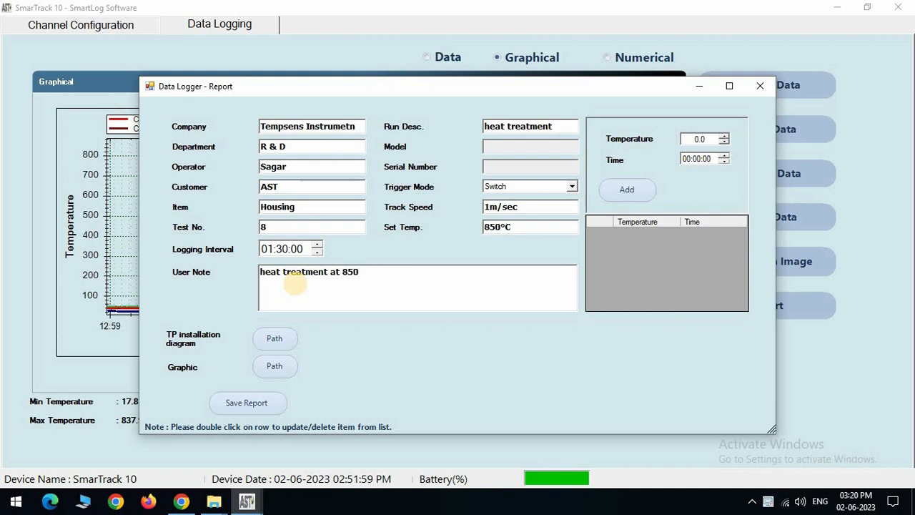
{"action": "type", "text": "°C."}
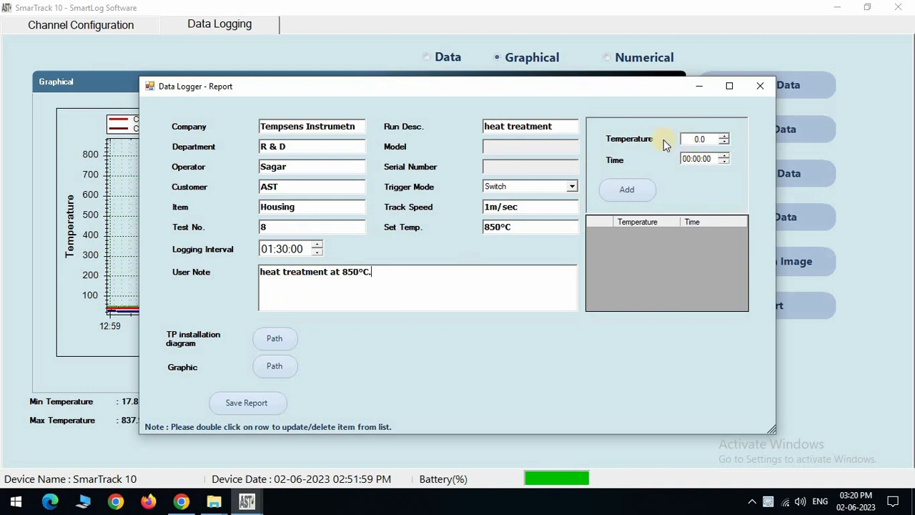
{"action": "type", "text": "800.0"}
{"action": "left_click", "coordinate": [705, 159]}
{"action": "type", "text": "1"}
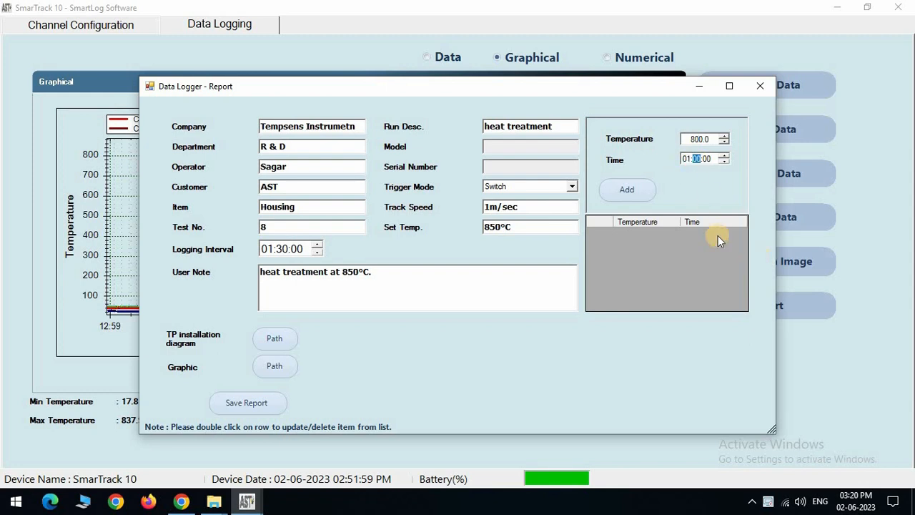
Add the set points 800.0 at 01:20:00 and 820.0 at 01:15:00 to the profile table
{"action": "left_click", "coordinate": [626, 188]}
{"action": "type", "text": "820"}
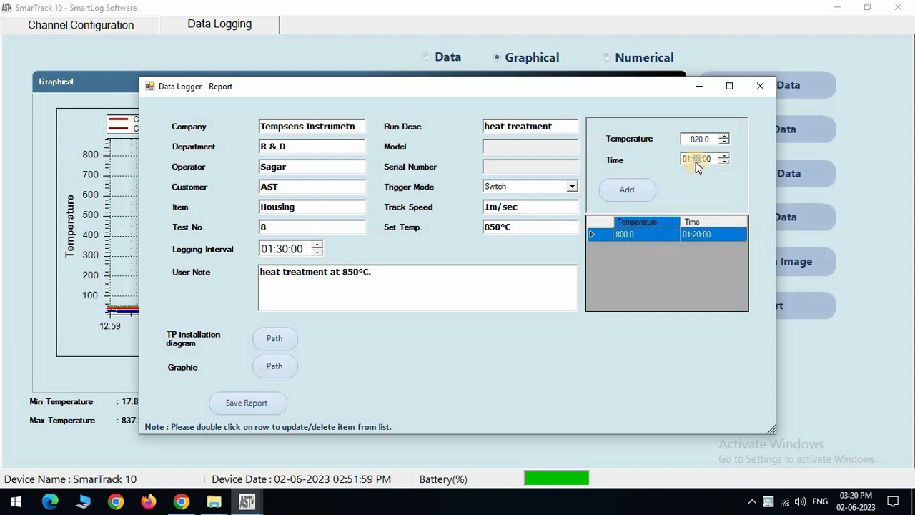
{"action": "left_click", "coordinate": [626, 189]}
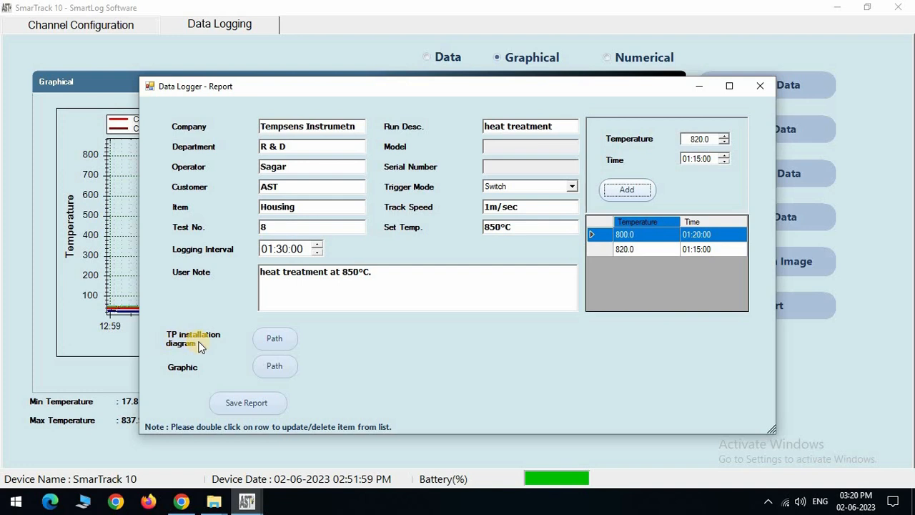
Attach IMG_20230508_131455.jpg as TP installation diagram and sample.png as the report graphic
{"action": "left_click", "coordinate": [274, 337]}
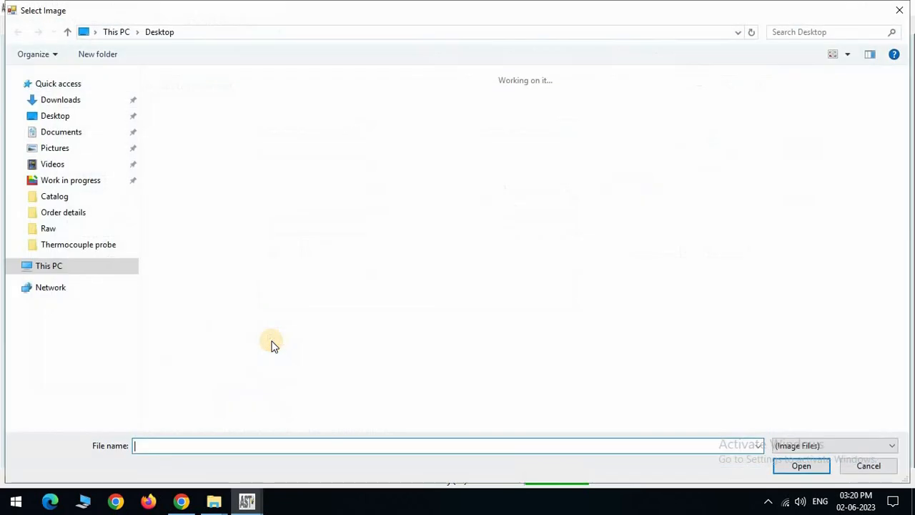
{"action": "left_click", "coordinate": [801, 466]}
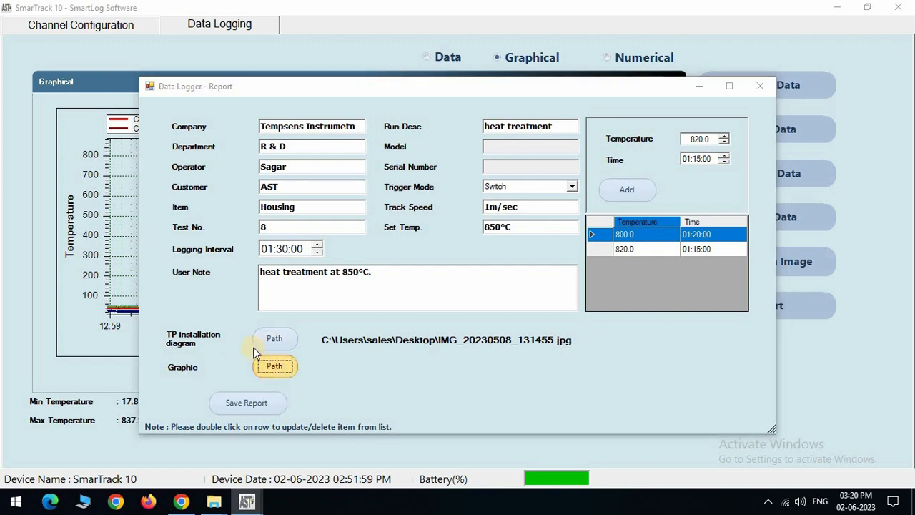
{"action": "left_click", "coordinate": [274, 366]}
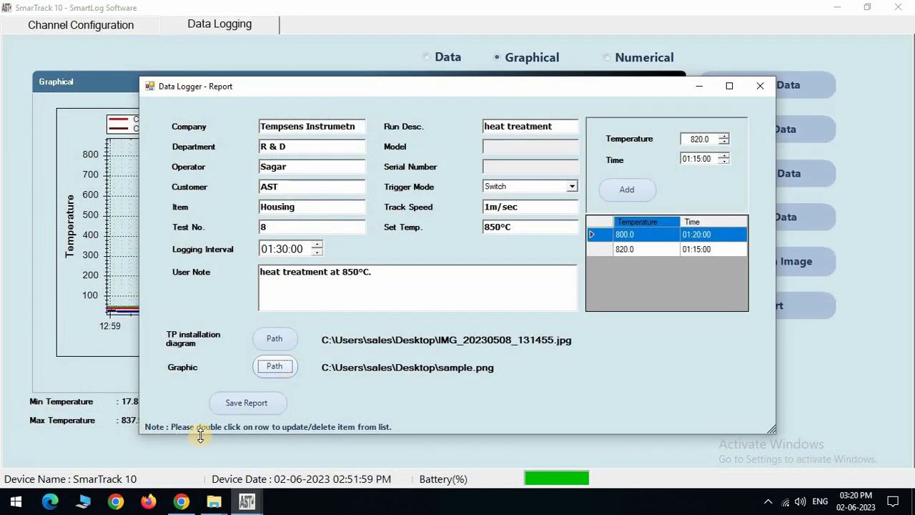
{"action": "mouse_move", "coordinate": [311, 435]}
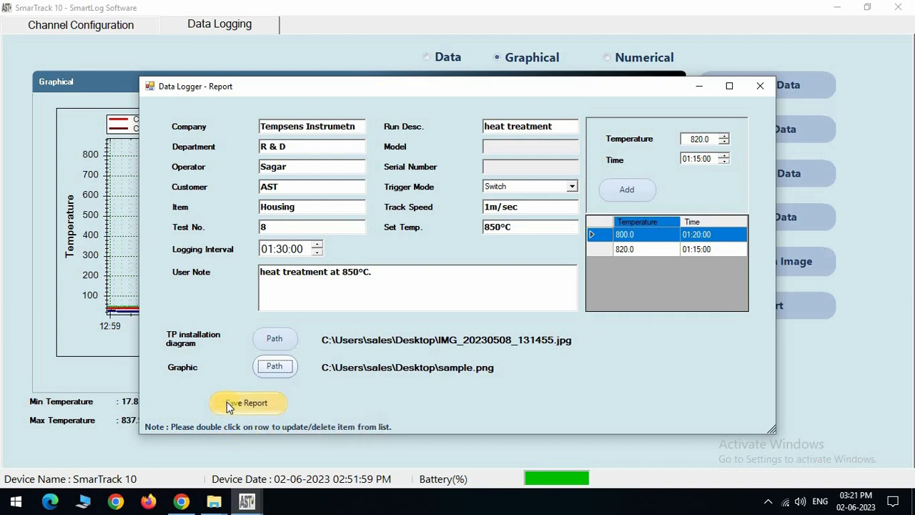
Generate the TTR report and preview it in print layout
{"action": "left_click", "coordinate": [248, 403]}
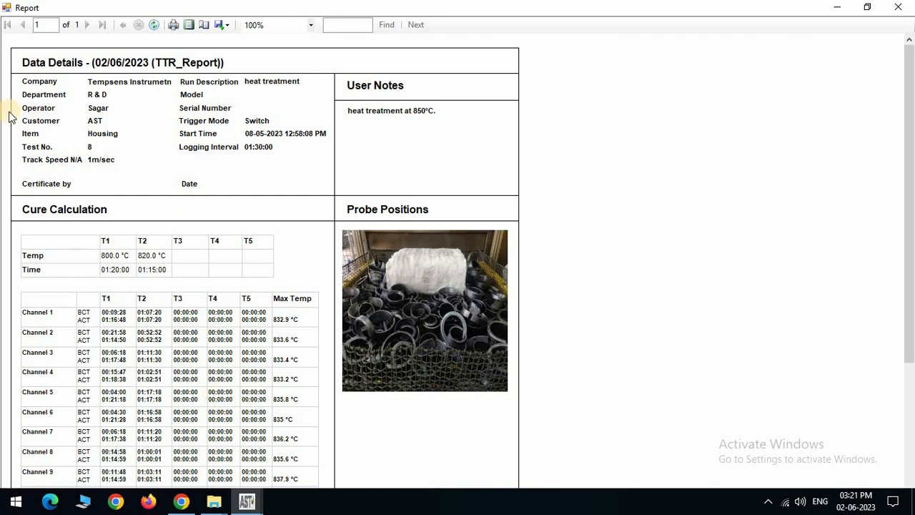
{"action": "mouse_move", "coordinate": [189, 26]}
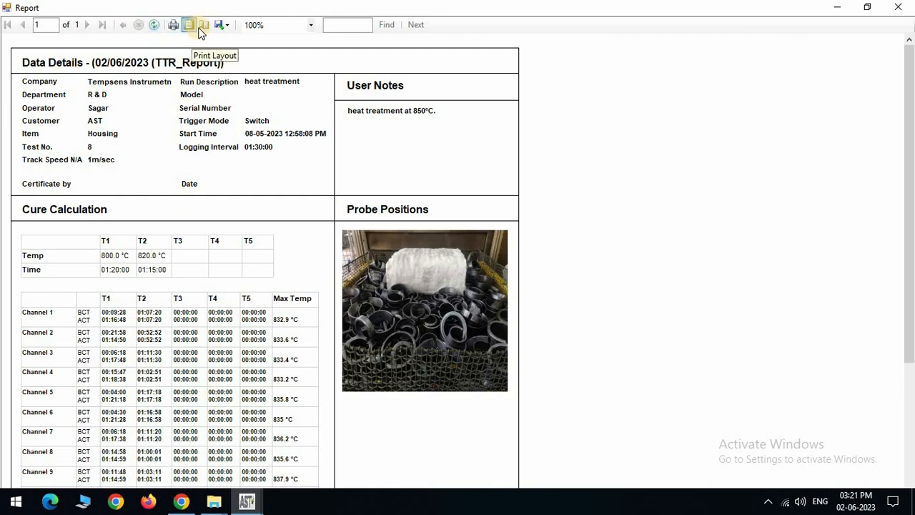
{"action": "left_click", "coordinate": [228, 26]}
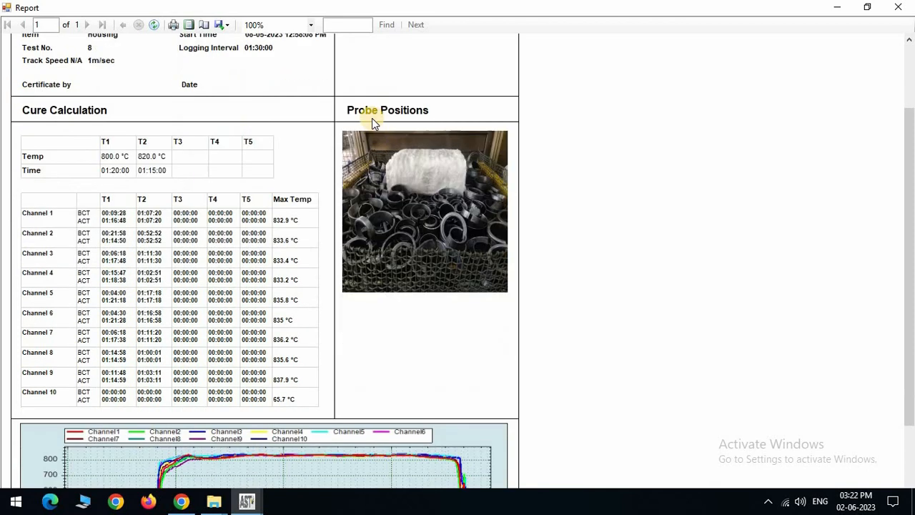
Review the report, save it as a PDF on the Desktop and dismiss the 'Process stopped!' message
{"action": "scroll", "scroll_direction": "down", "scroll_amount": 3}
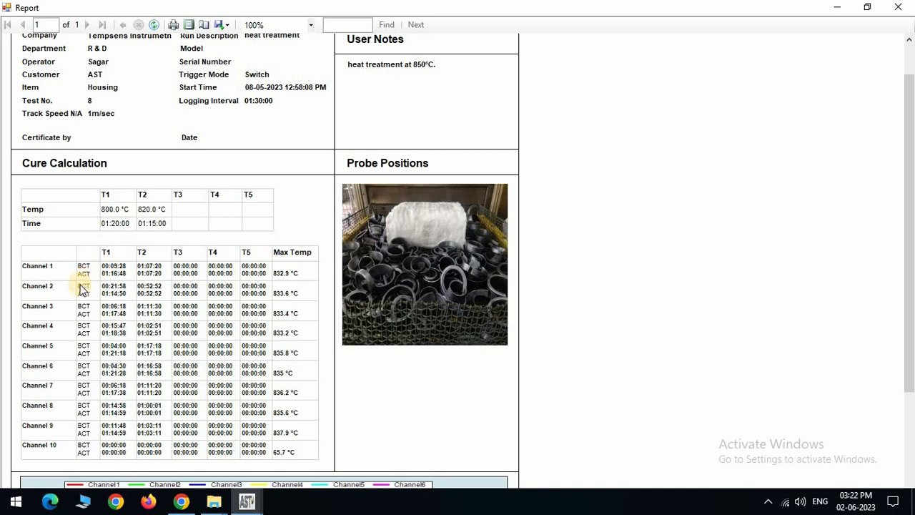
{"action": "mouse_move", "coordinate": [77, 283]}
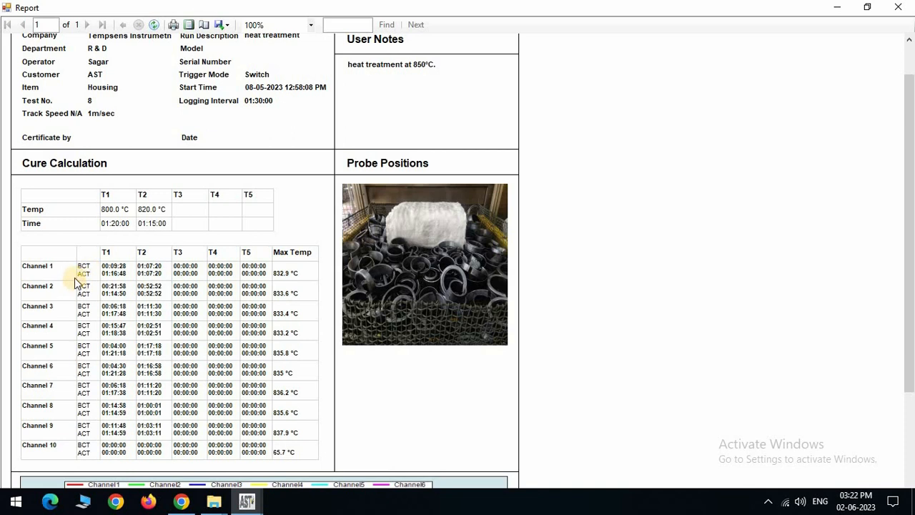
{"action": "mouse_move", "coordinate": [83, 279]}
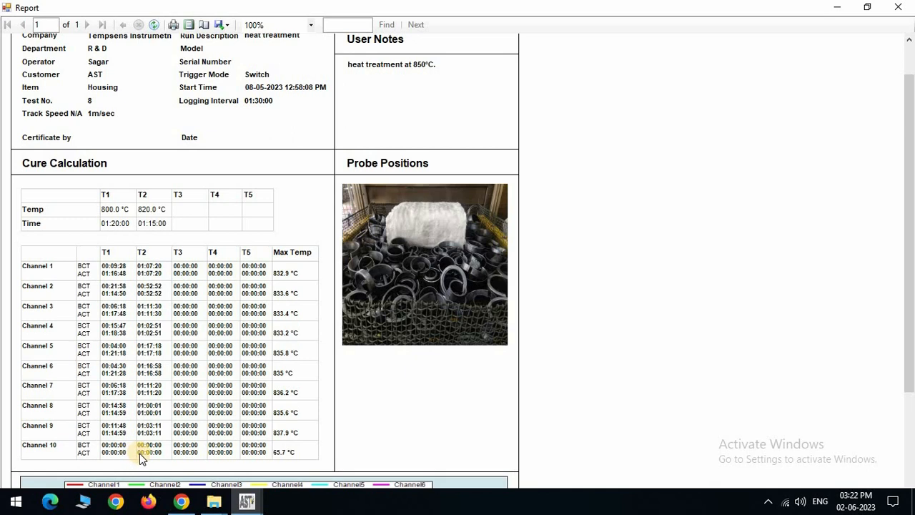
{"action": "scroll", "scroll_direction": "down", "scroll_amount": 3}
{"action": "type", "text": "Report sam"}
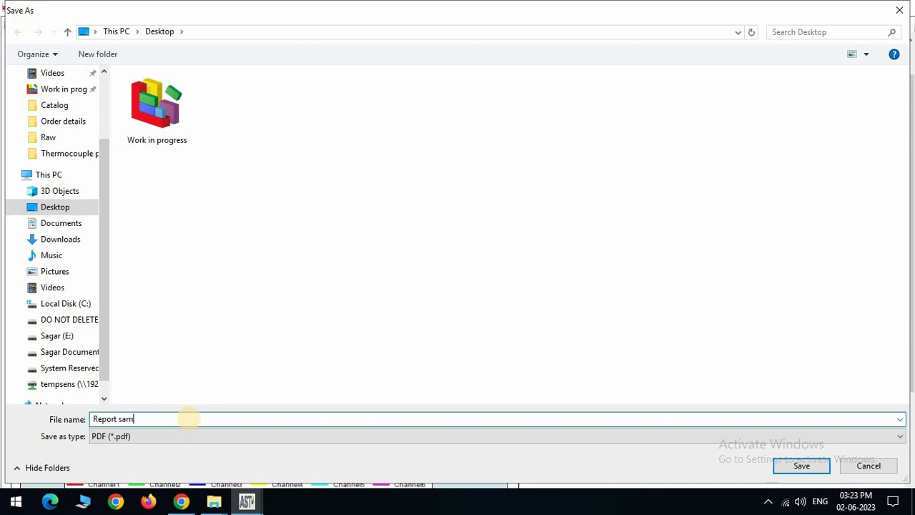
{"action": "left_click", "coordinate": [801, 466]}
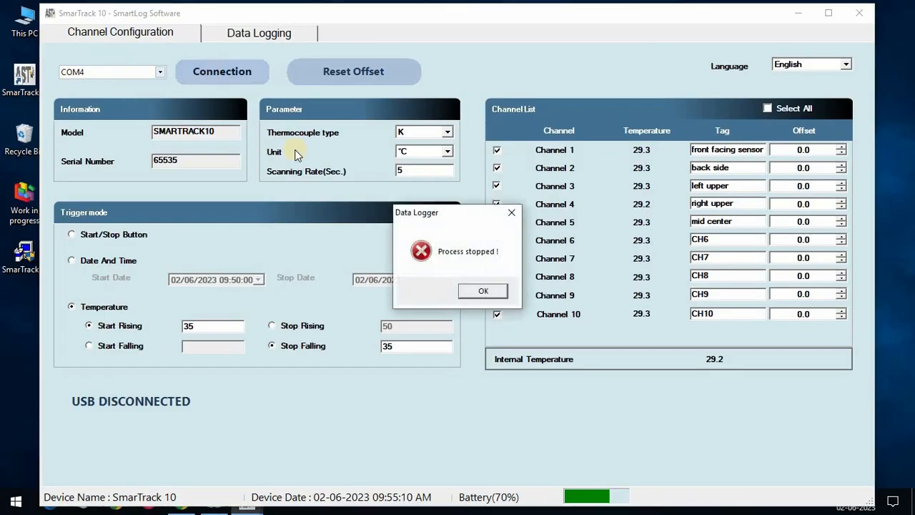
{"action": "left_click", "coordinate": [483, 290]}
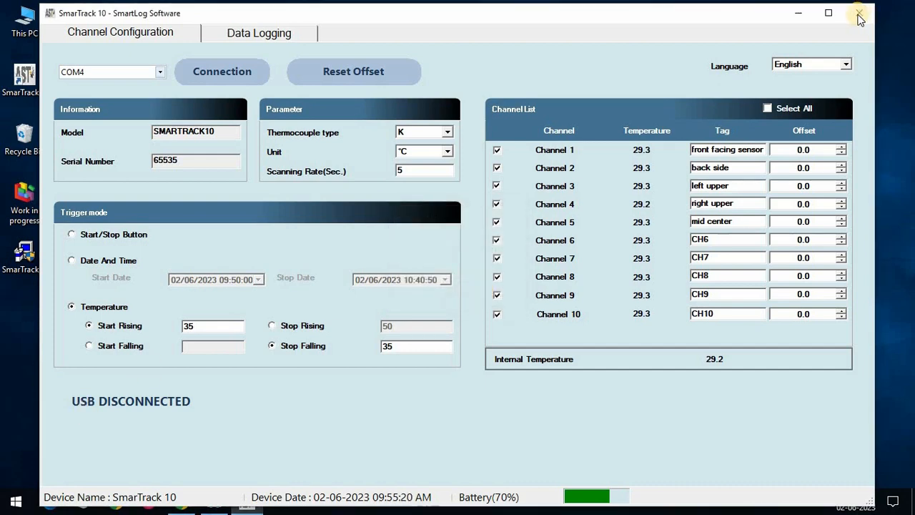